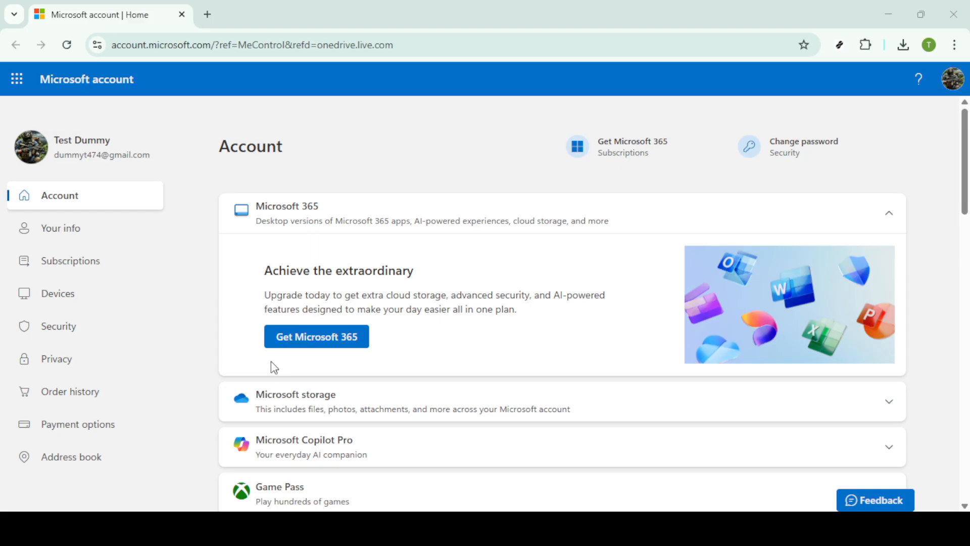
{"action": "mouse_move", "coordinate": [326, 392]}
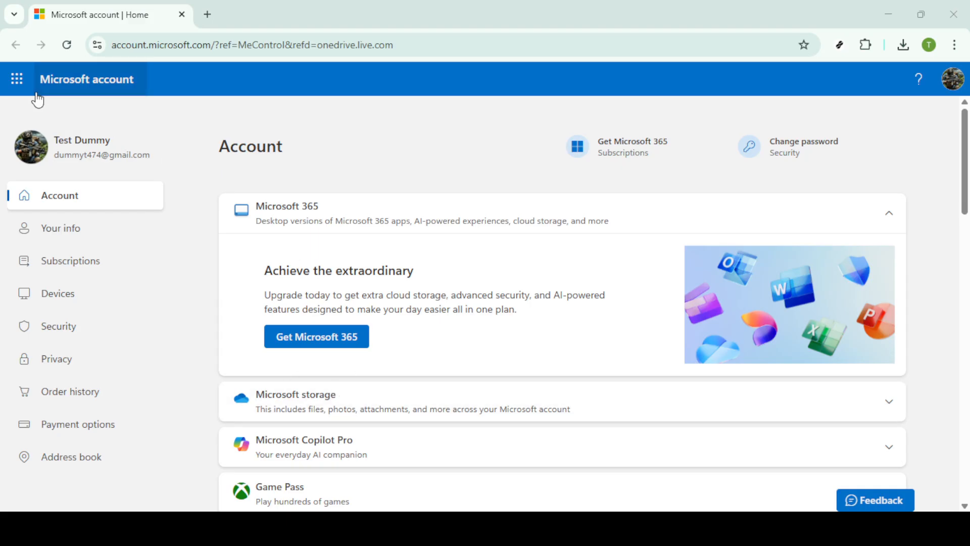
{"action": "mouse_move", "coordinate": [83, 90]}
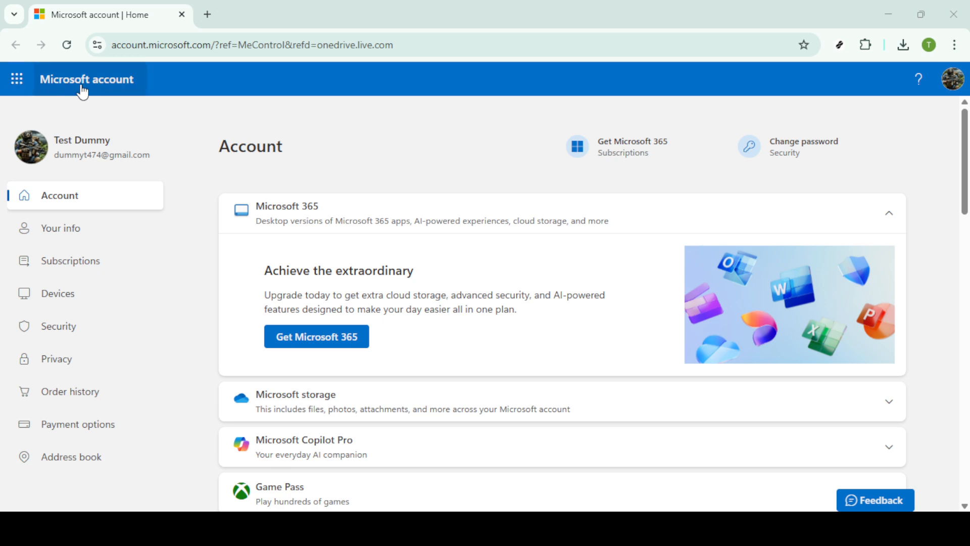
{"action": "mouse_move", "coordinate": [252, 116]}
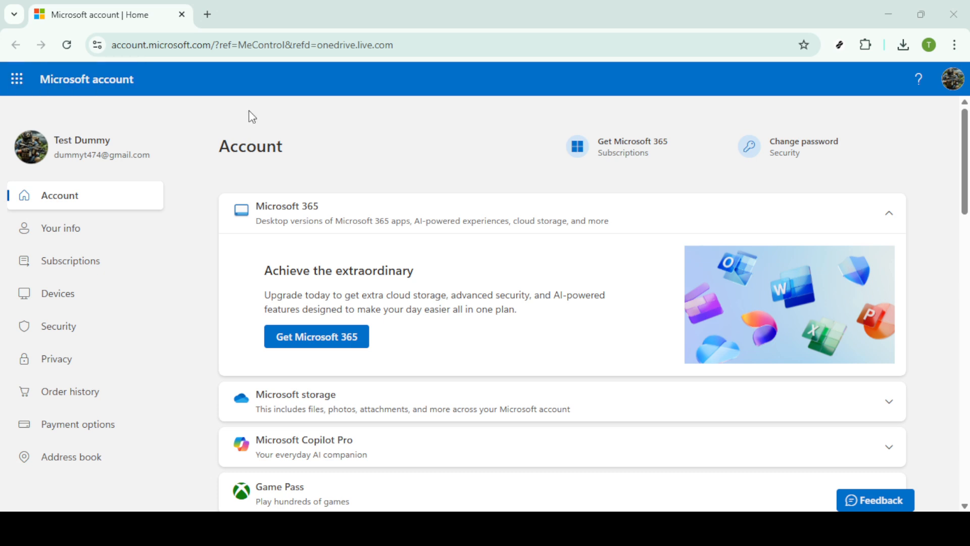
{"action": "mouse_move", "coordinate": [248, 121]}
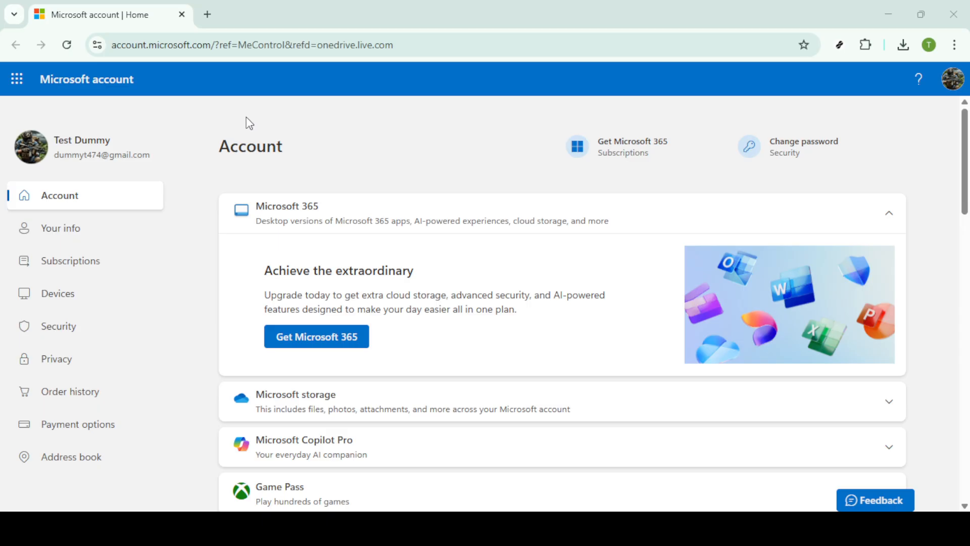
{"action": "mouse_move", "coordinate": [236, 135]}
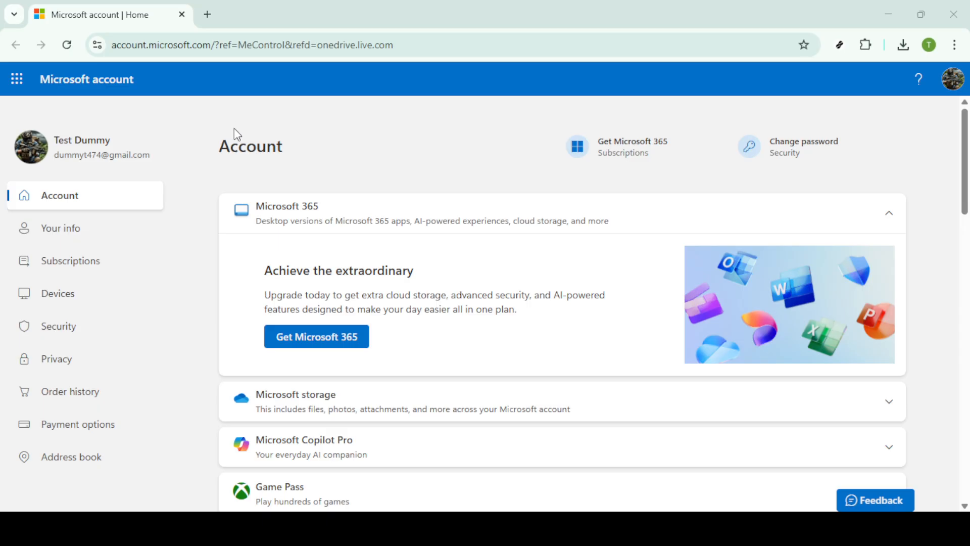
{"action": "mouse_move", "coordinate": [17, 78]}
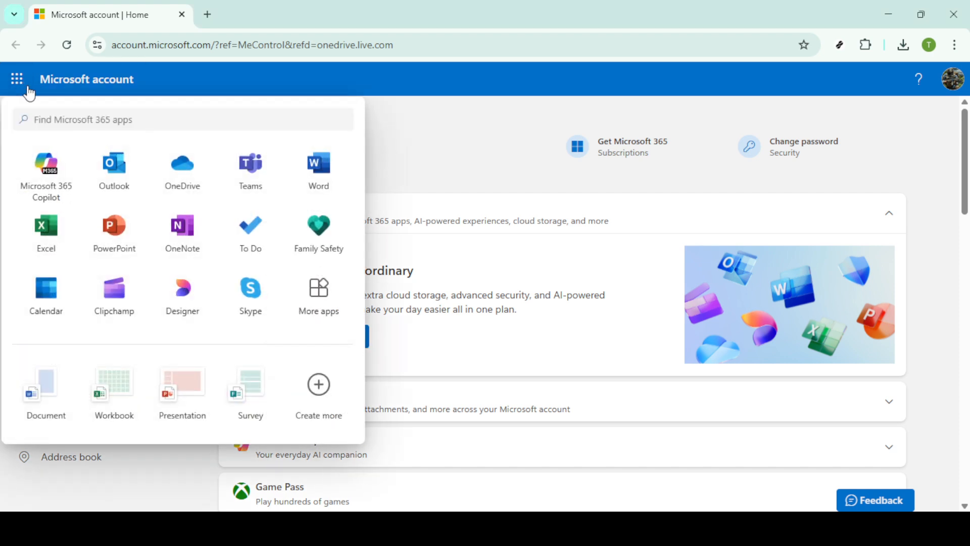
{"action": "mouse_move", "coordinate": [182, 180]}
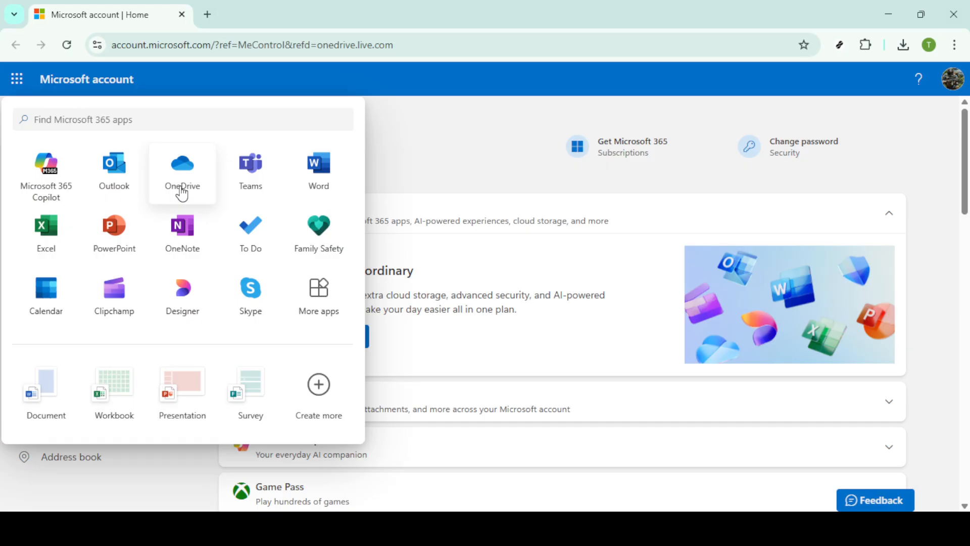
Launch OneDrive from the Microsoft account app launcher grid.
{"action": "left_click", "coordinate": [182, 170]}
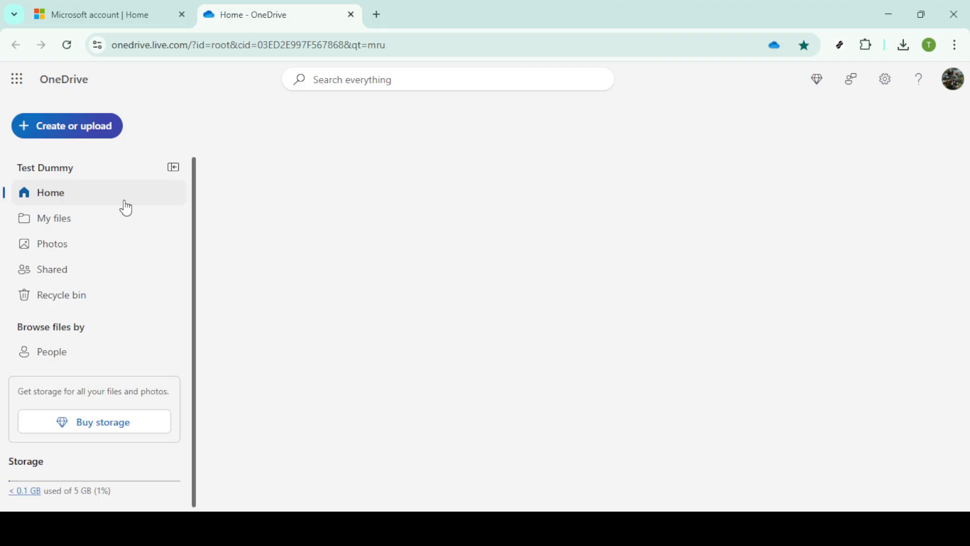
Show the Shared 'With you' list containing Test Folder and a shared image.
{"action": "left_click", "coordinate": [50, 192]}
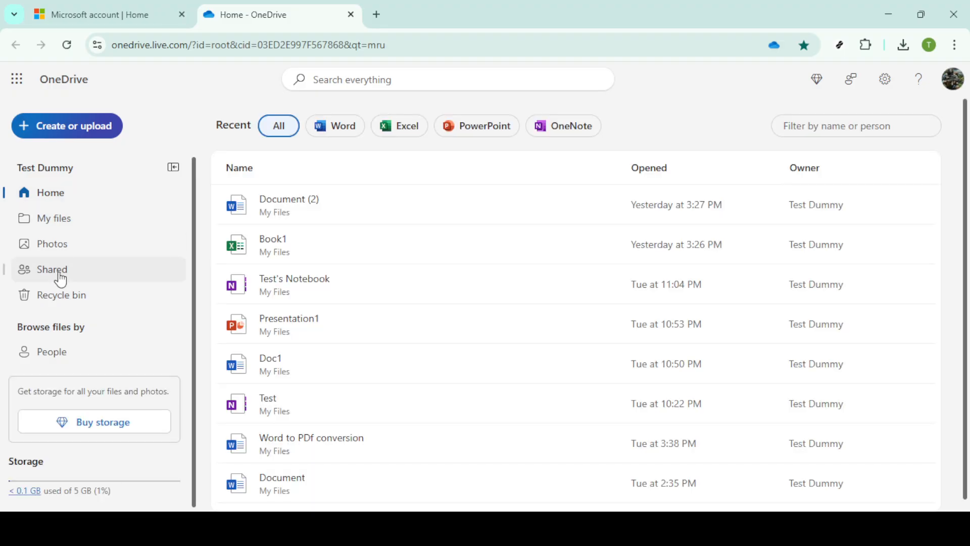
{"action": "left_click", "coordinate": [52, 269]}
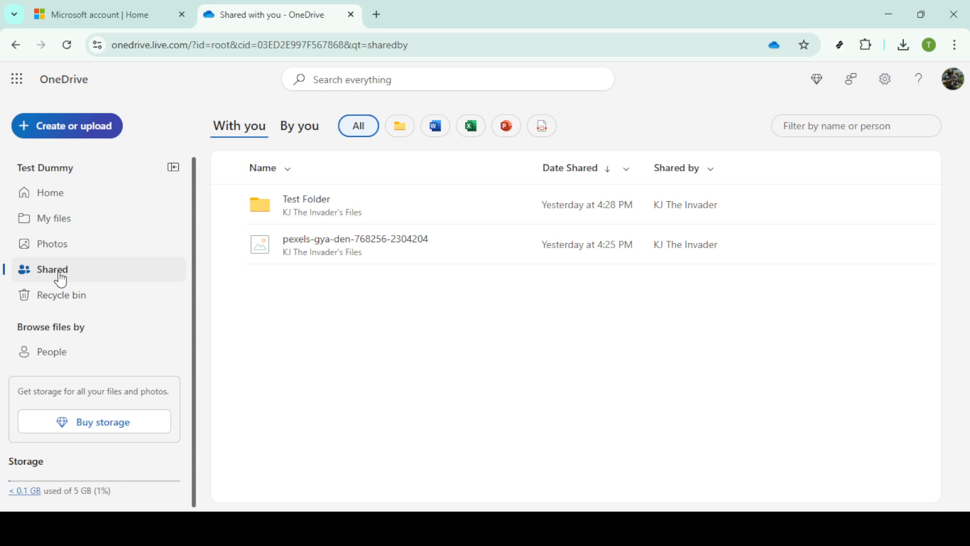
{"action": "mouse_move", "coordinate": [399, 315]}
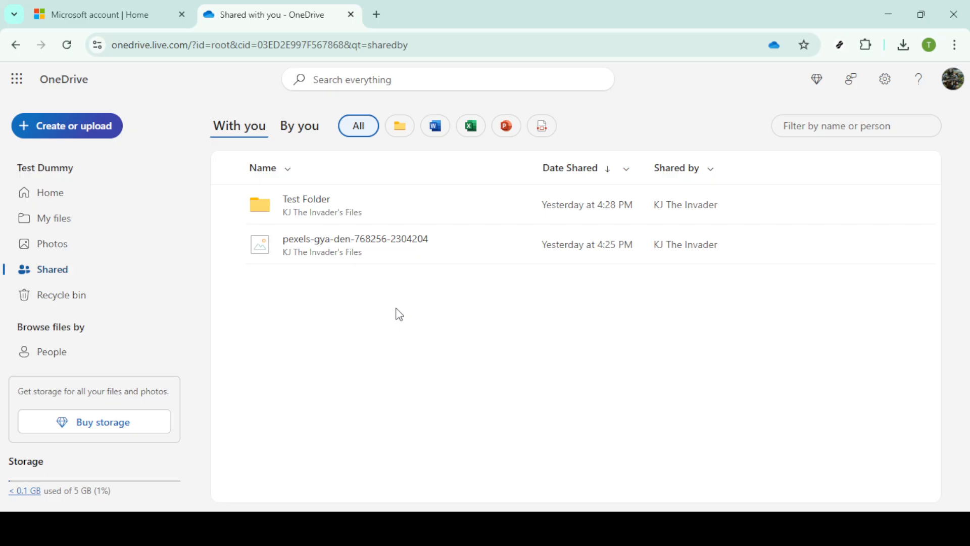
{"action": "mouse_move", "coordinate": [382, 282]}
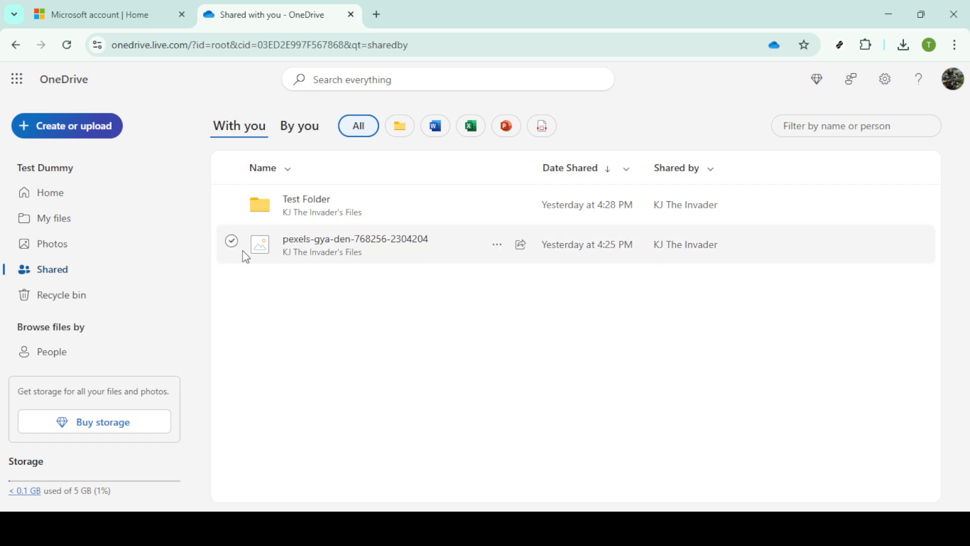
Select the shared image, view its more-actions menu, then dismiss it unchanged.
{"action": "left_click", "coordinate": [231, 244]}
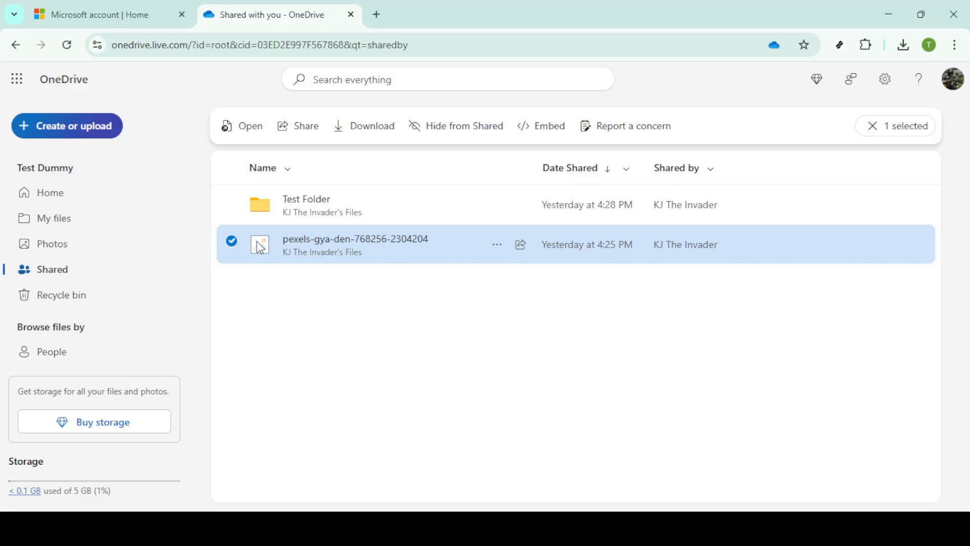
{"action": "mouse_move", "coordinate": [497, 245]}
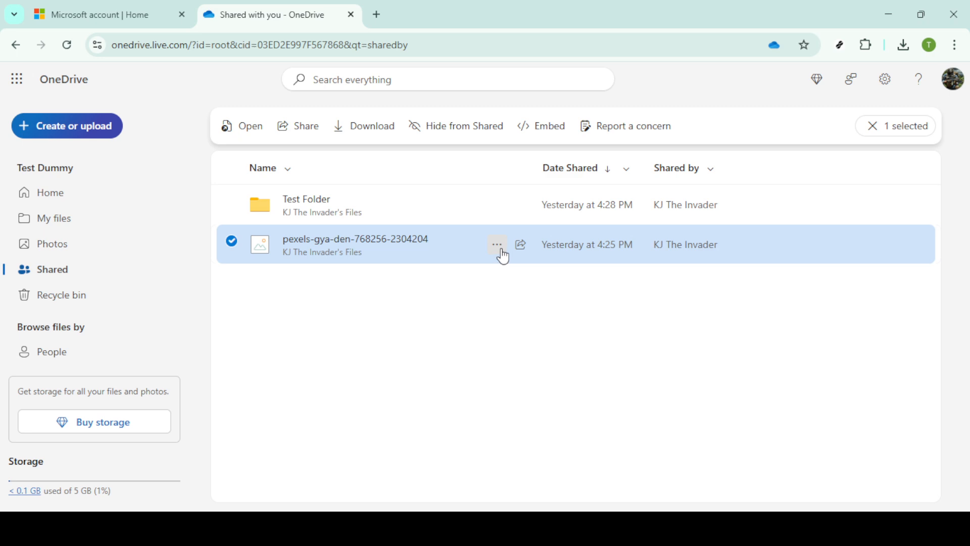
{"action": "left_click", "coordinate": [497, 244]}
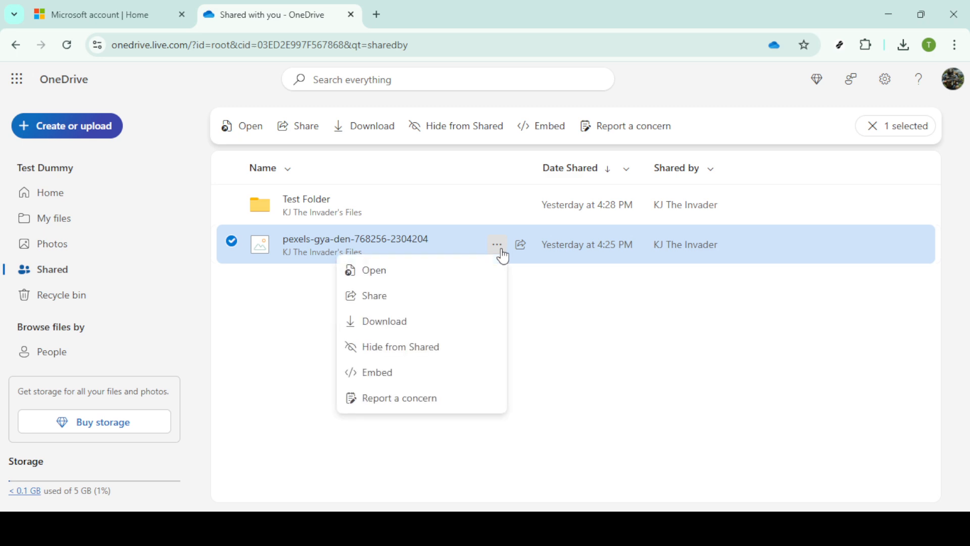
{"action": "mouse_move", "coordinate": [553, 354]}
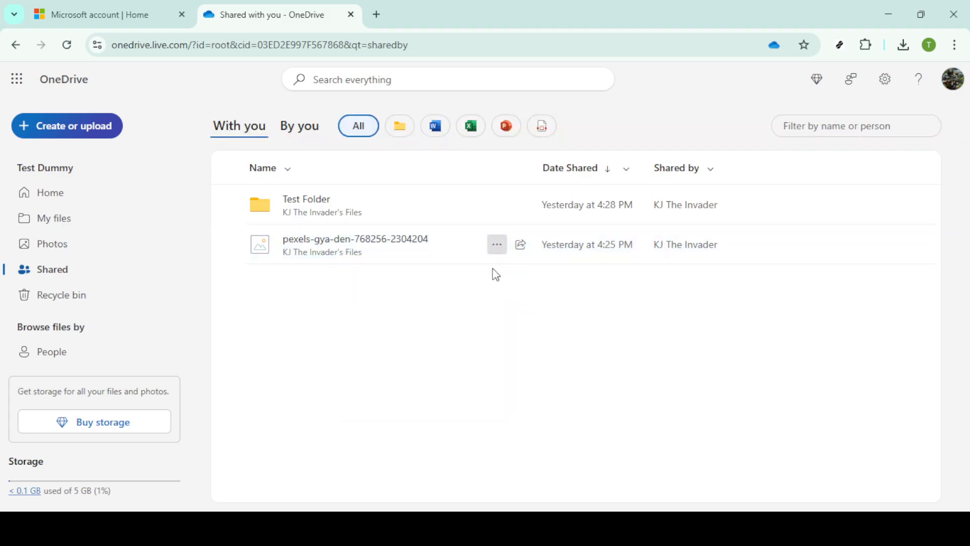
{"action": "left_click", "coordinate": [497, 244]}
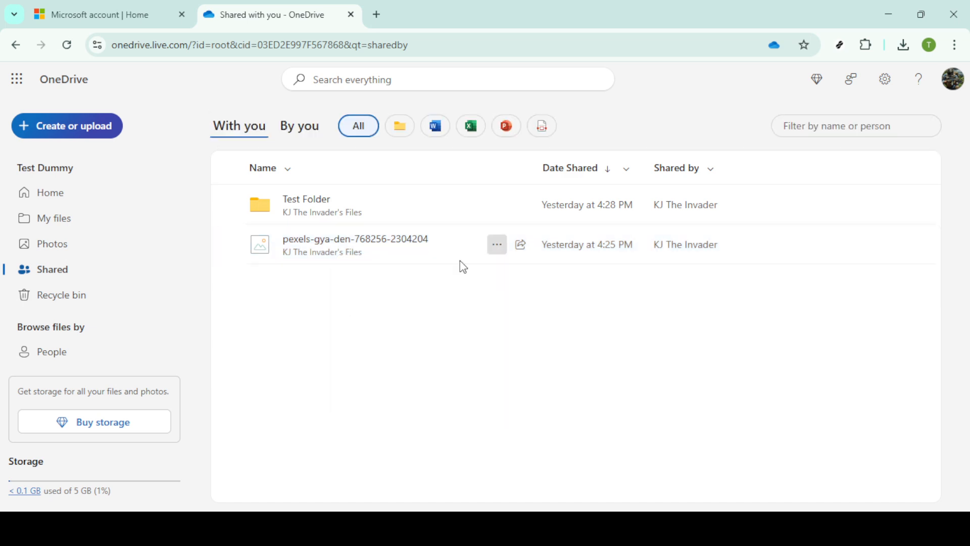
{"action": "mouse_move", "coordinate": [233, 204]}
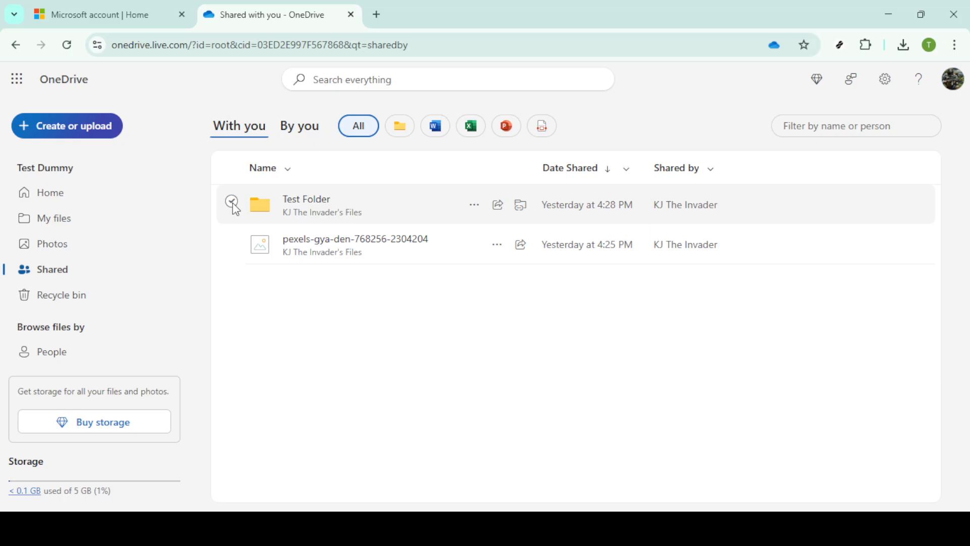
Add shared Test Folder as a shortcut to My files and dismiss the 'already exists' notice.
{"action": "left_click", "coordinate": [232, 204]}
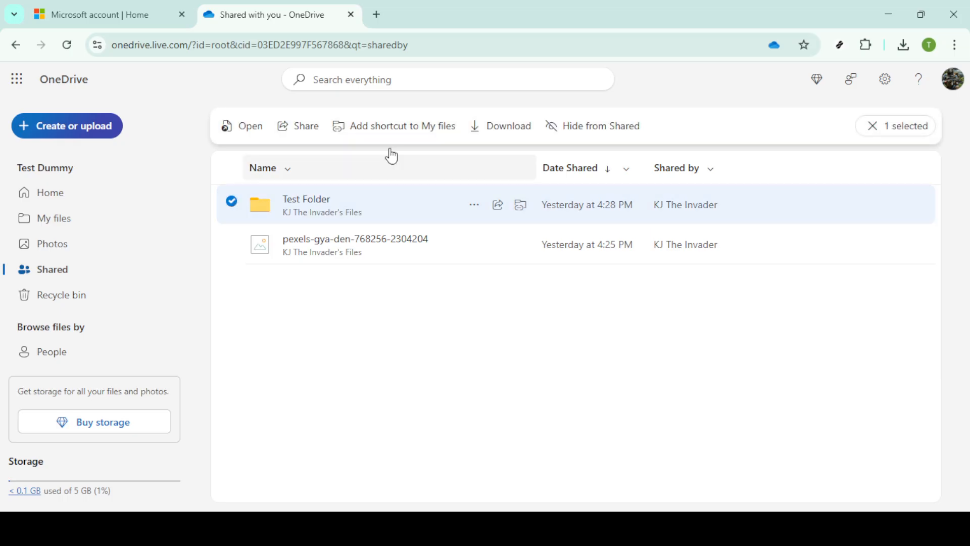
{"action": "mouse_move", "coordinate": [421, 130]}
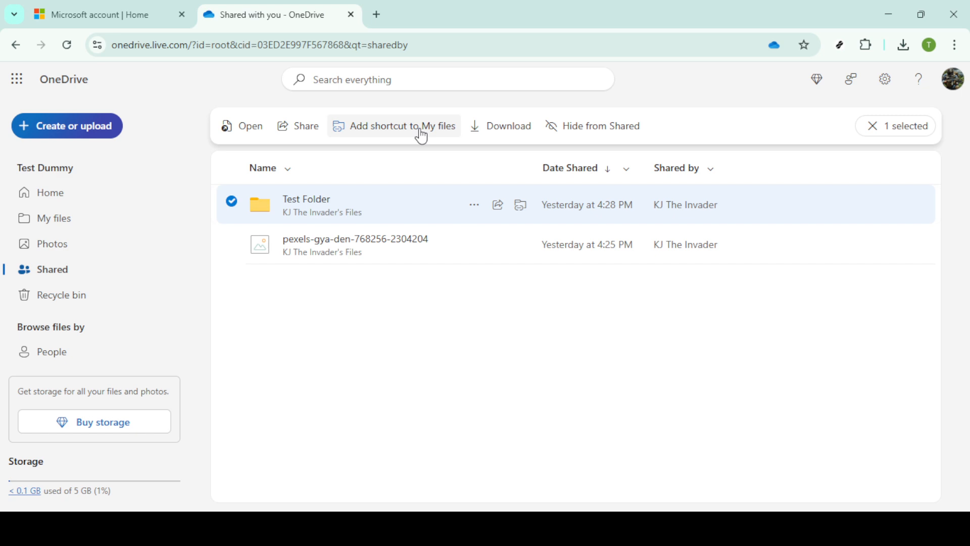
{"action": "left_click", "coordinate": [395, 125]}
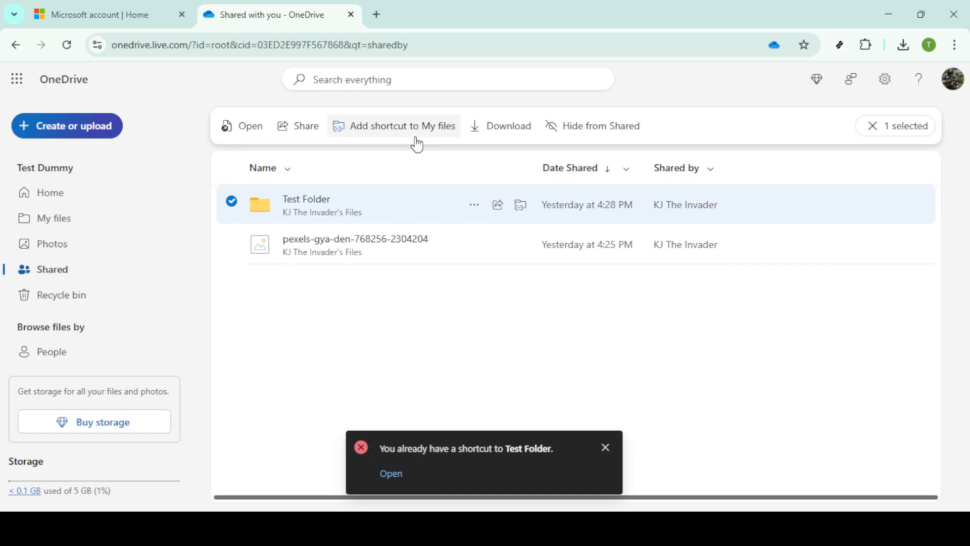
{"action": "mouse_move", "coordinate": [408, 340]}
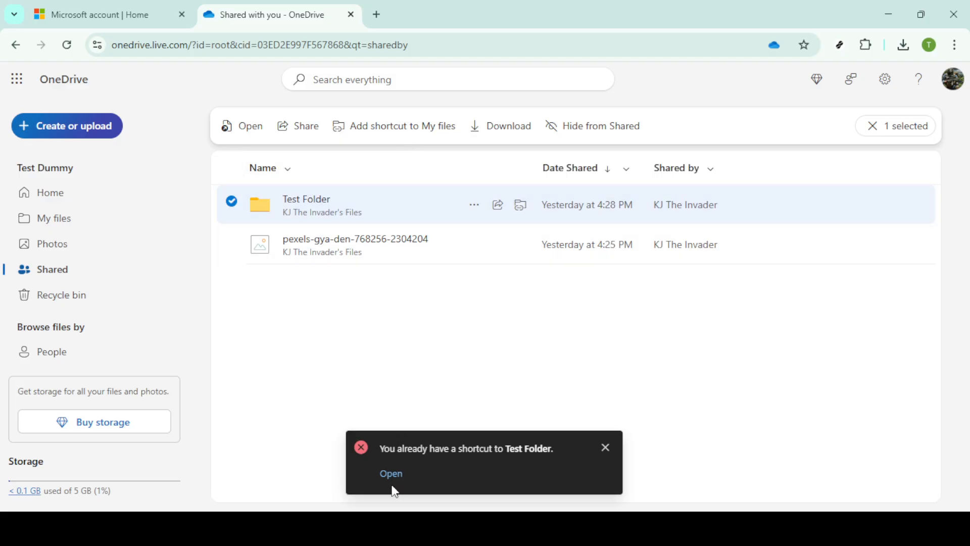
{"action": "mouse_move", "coordinate": [390, 473]}
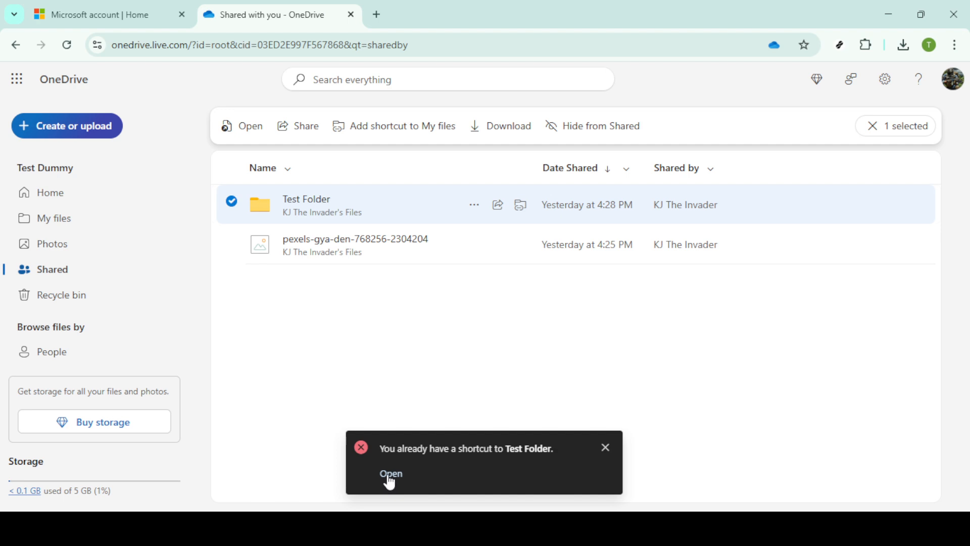
{"action": "mouse_move", "coordinate": [591, 449]}
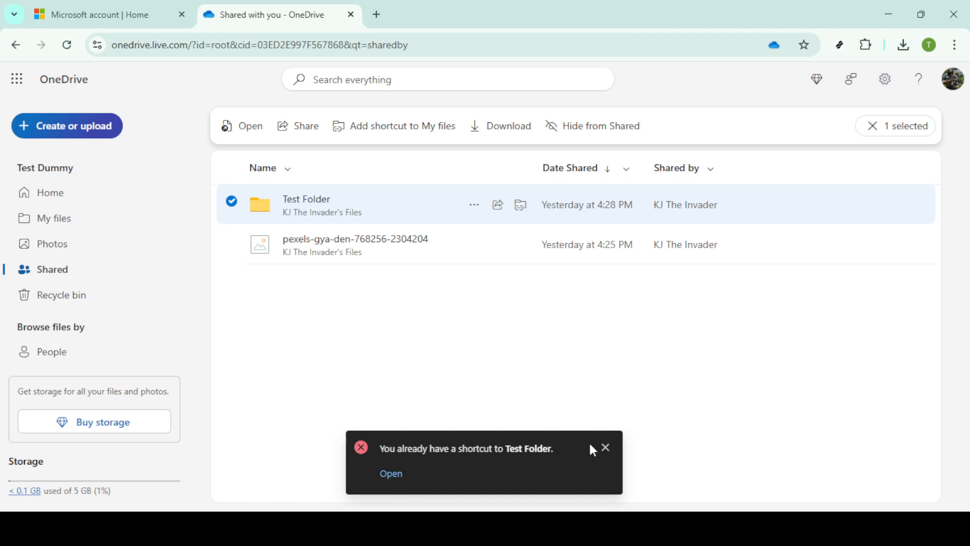
{"action": "mouse_move", "coordinate": [606, 447]}
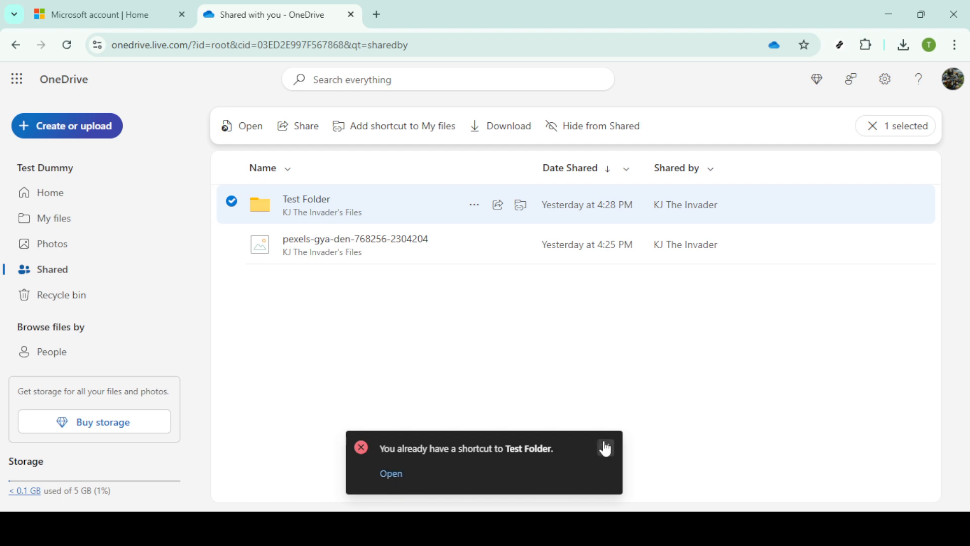
{"action": "left_click", "coordinate": [605, 448]}
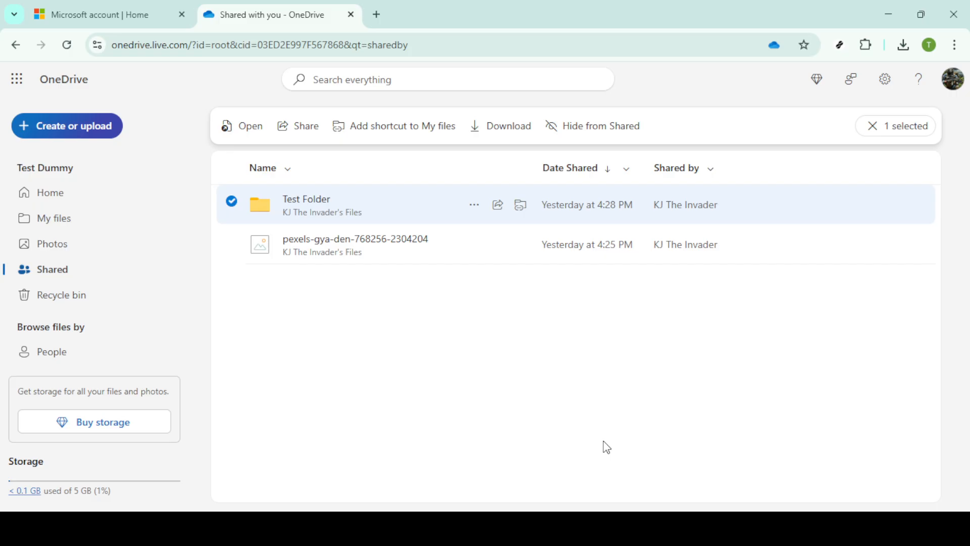
{"action": "mouse_move", "coordinate": [513, 385]}
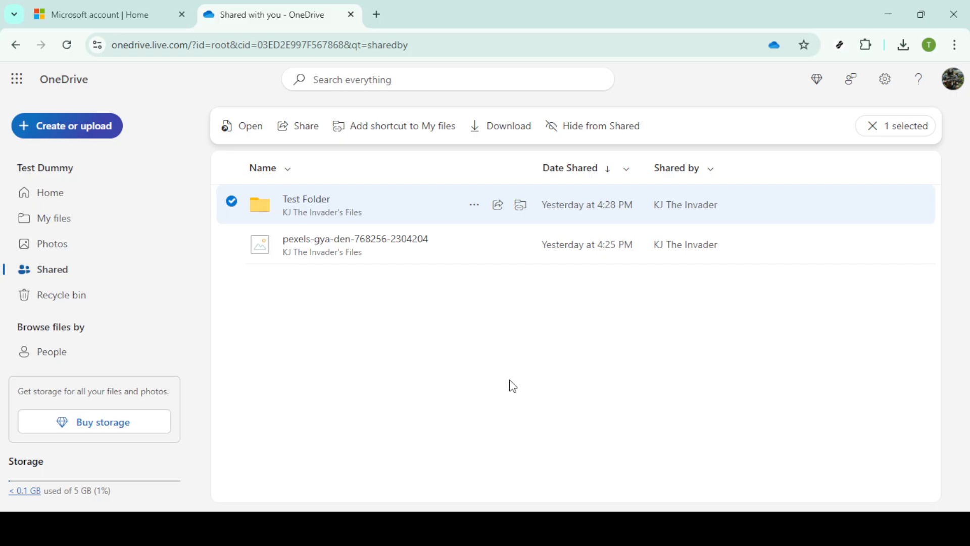
{"action": "mouse_move", "coordinate": [49, 218]}
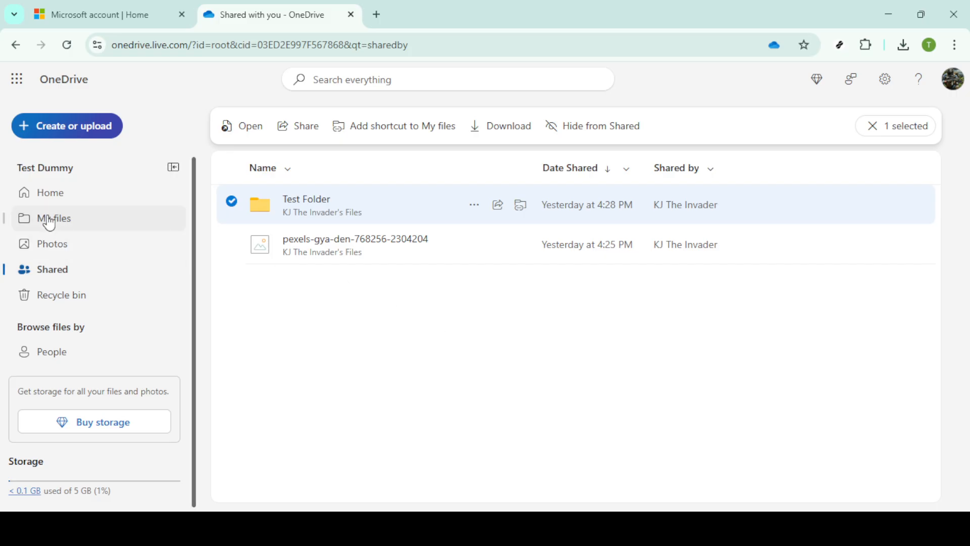
Show My files and scroll to the existing Test Folder shortcut among the folders.
{"action": "left_click", "coordinate": [54, 219]}
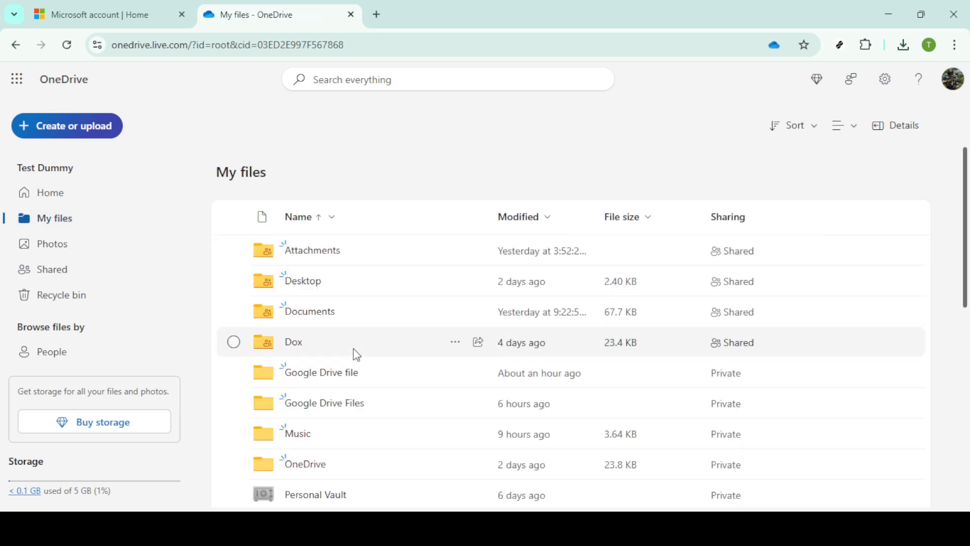
{"action": "scroll", "scroll_direction": "down", "scroll_amount": 3}
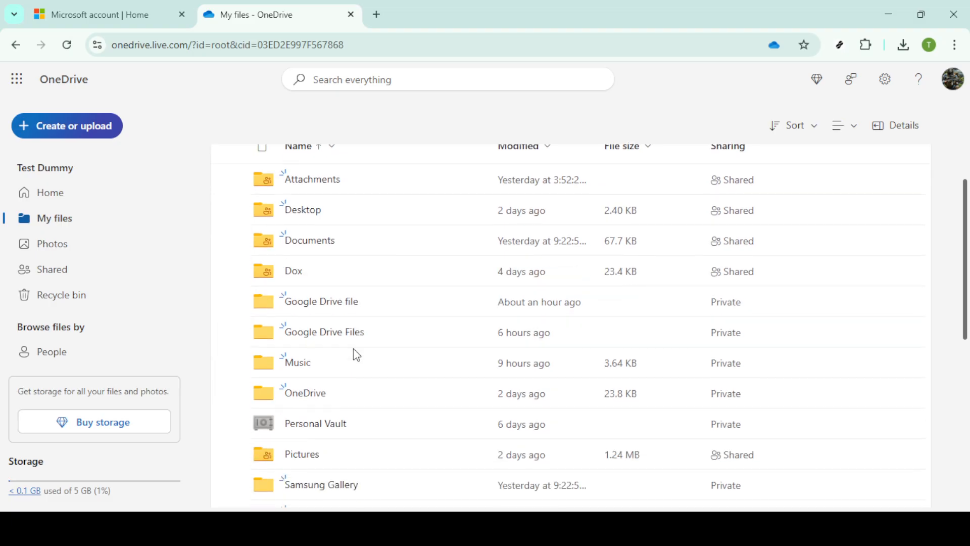
{"action": "scroll", "scroll_direction": "down", "scroll_amount": 3}
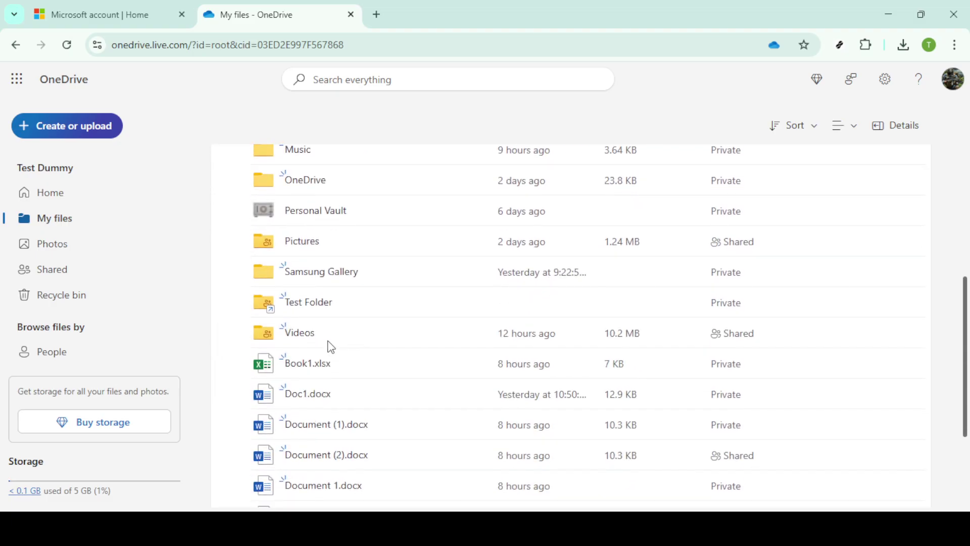
{"action": "mouse_move", "coordinate": [307, 303]}
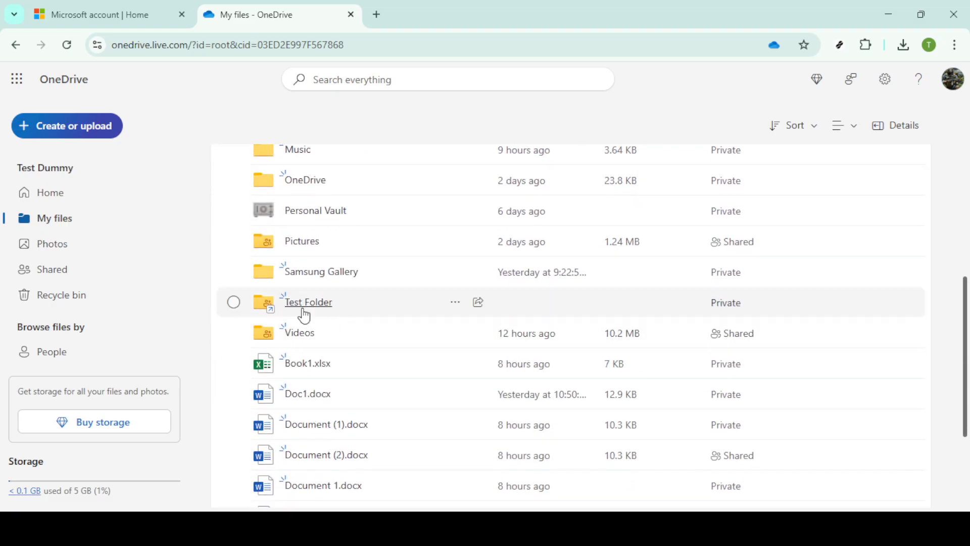
{"action": "mouse_move", "coordinate": [378, 304]}
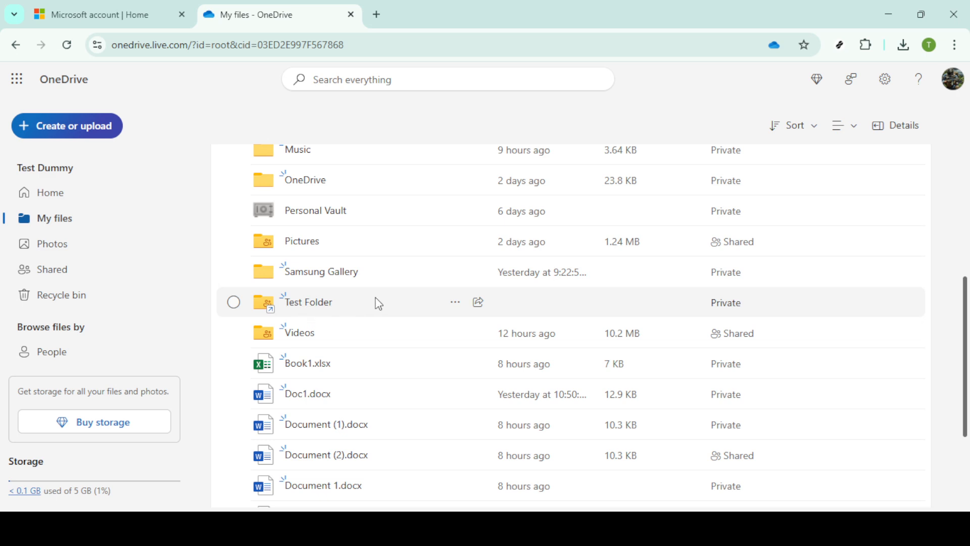
{"action": "mouse_move", "coordinate": [486, 407]}
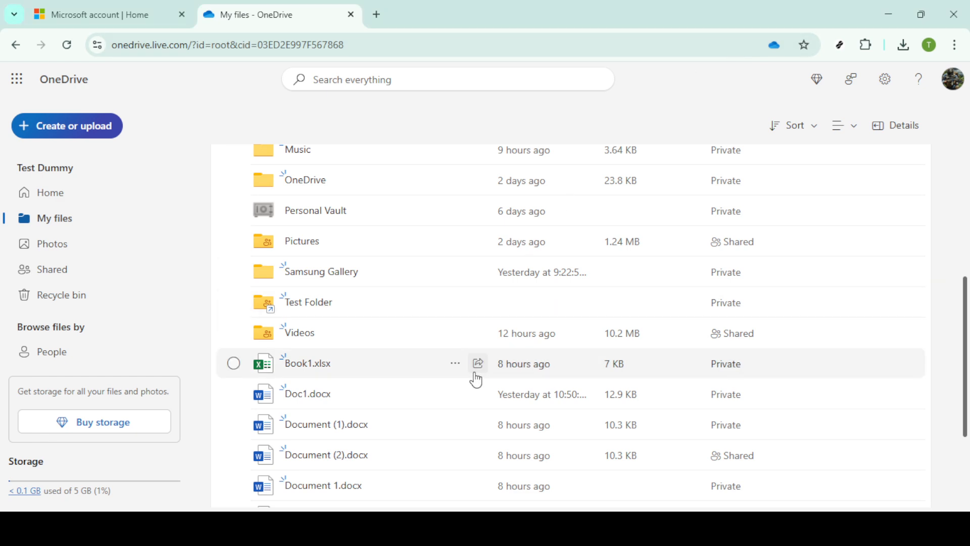
{"action": "mouse_move", "coordinate": [456, 363]}
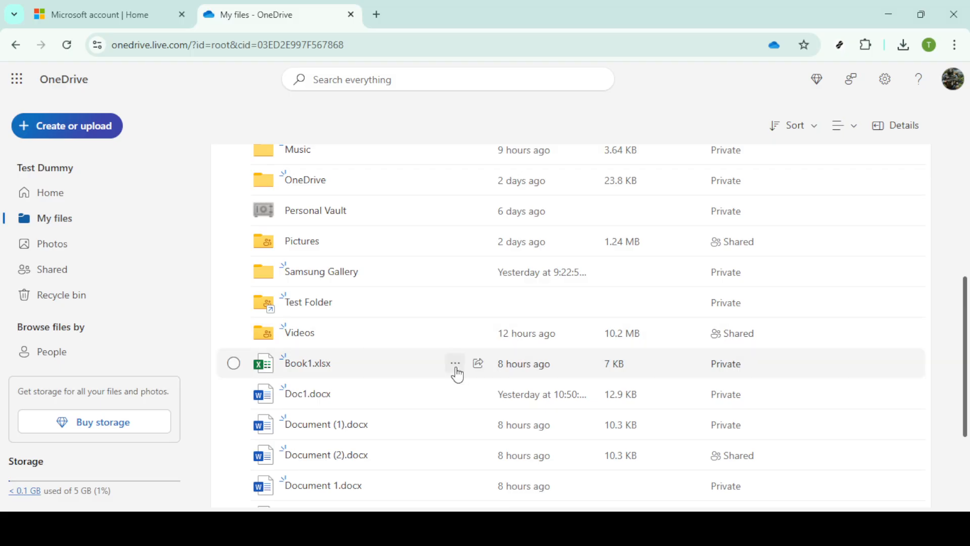